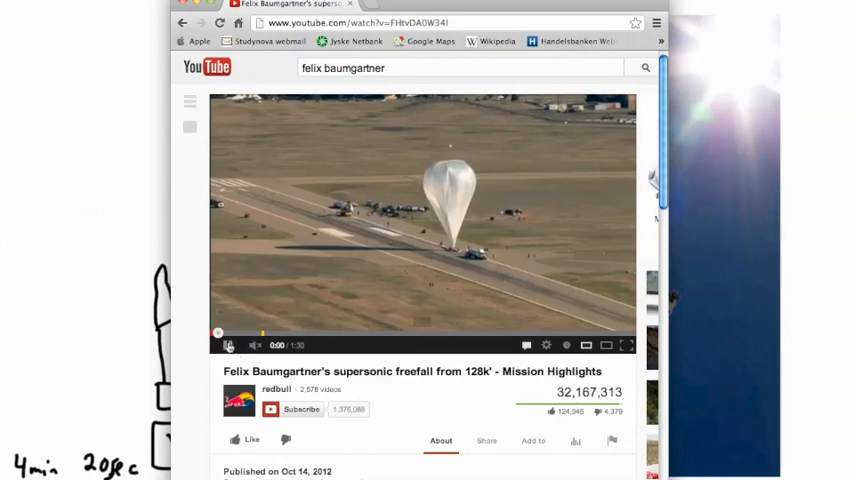
# Step: Mute the Felix Baumgartner freefall highlights video while it keeps playing
pyautogui.click(228, 344)
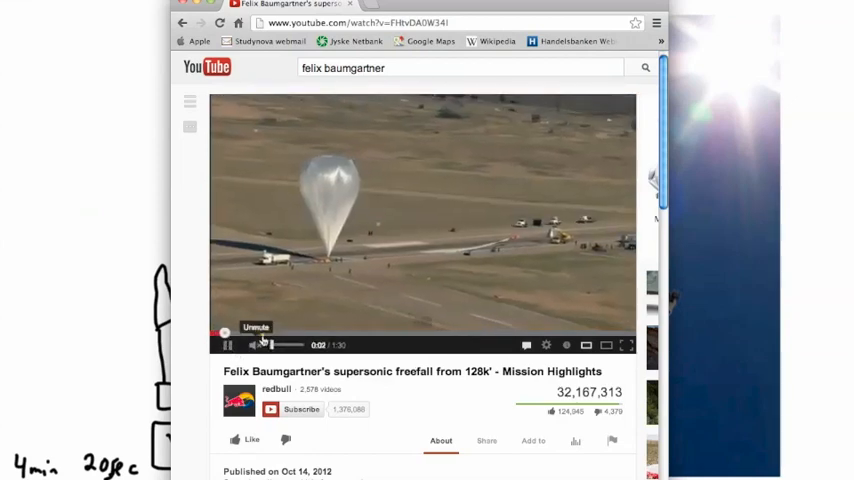